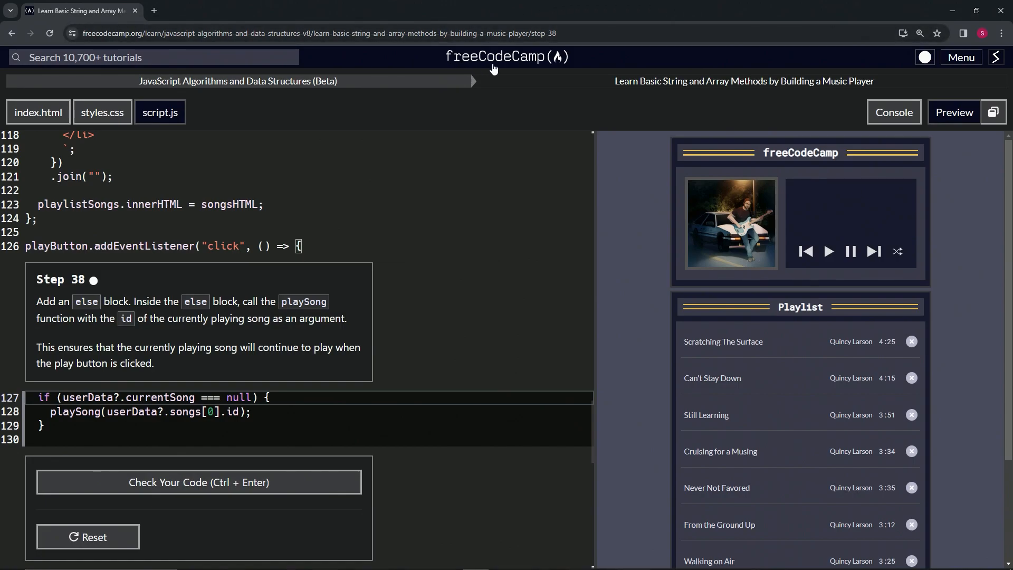
pyautogui.moveTo(244, 93)
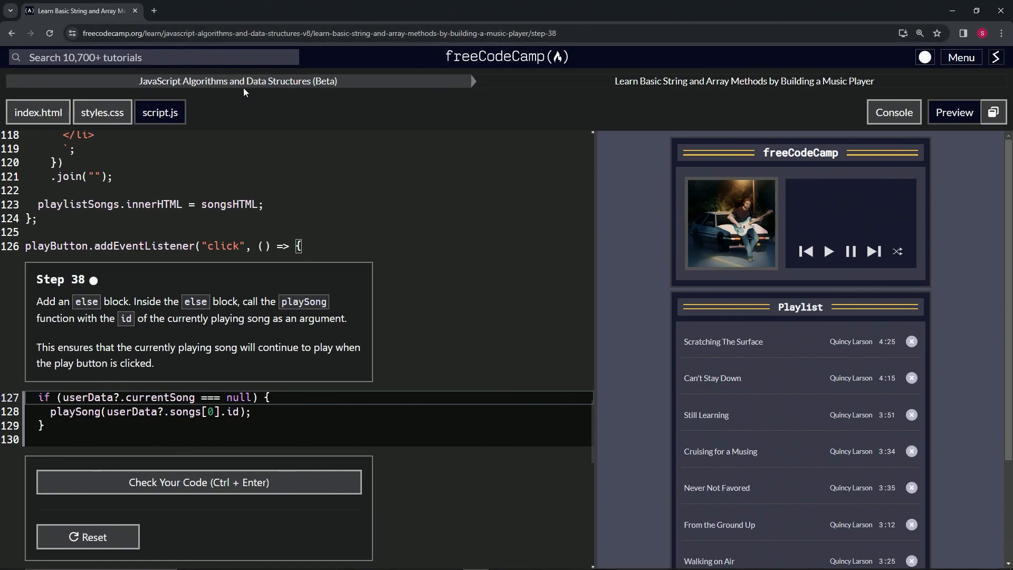
pyautogui.moveTo(655, 98)
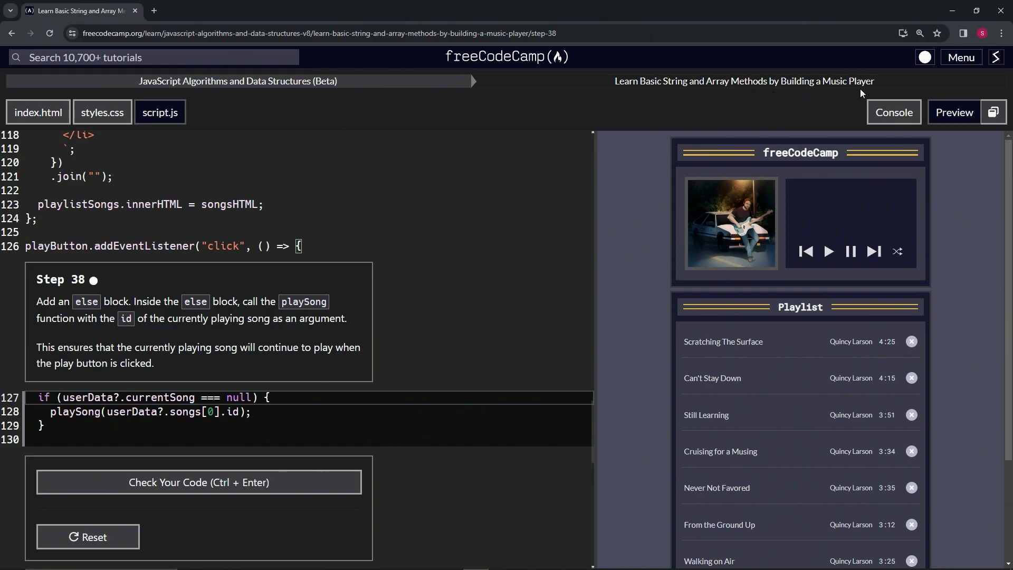
pyautogui.moveTo(89, 294)
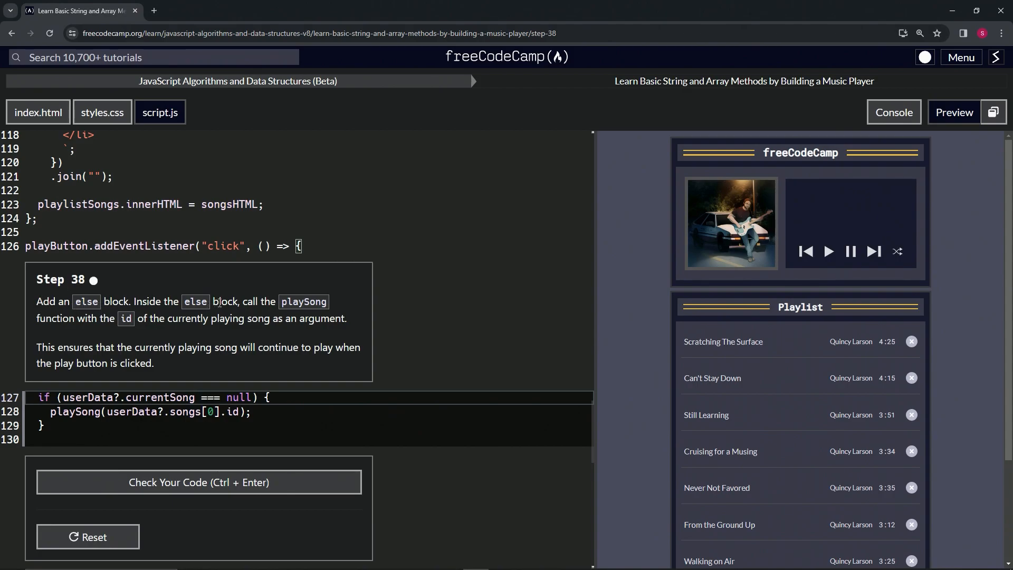
pyautogui.moveTo(61, 333)
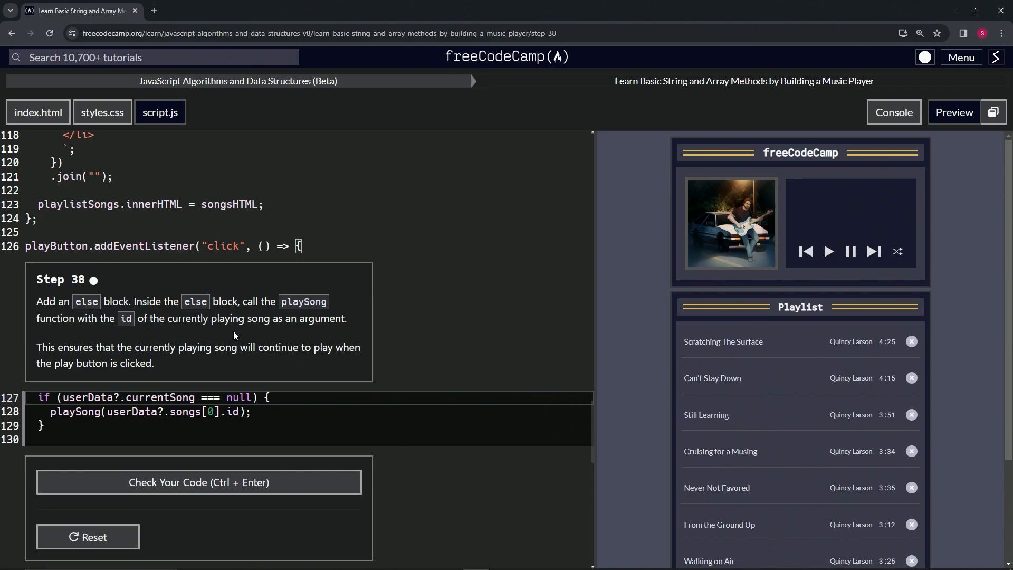
pyautogui.moveTo(147, 344)
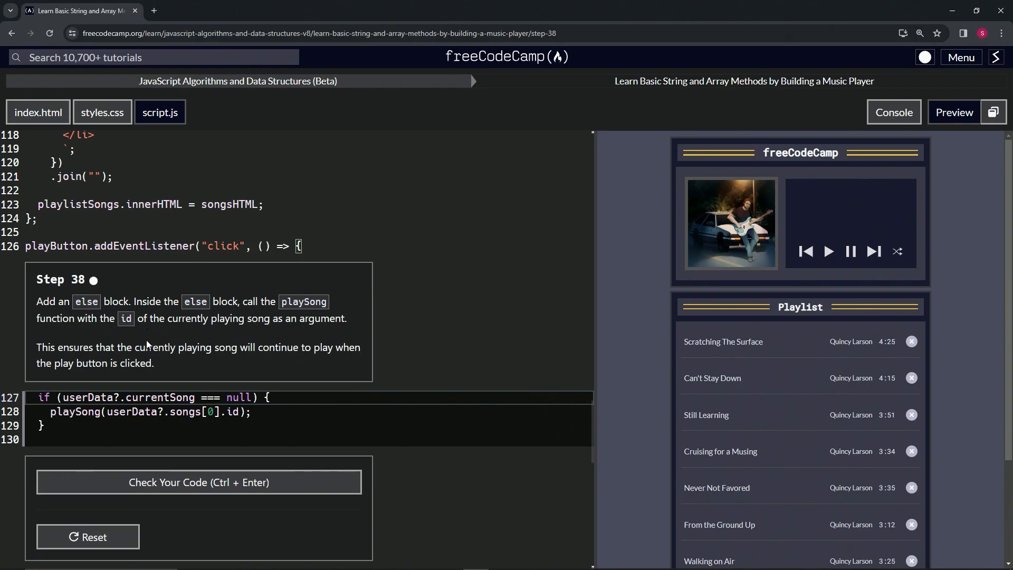
pyautogui.moveTo(209, 364)
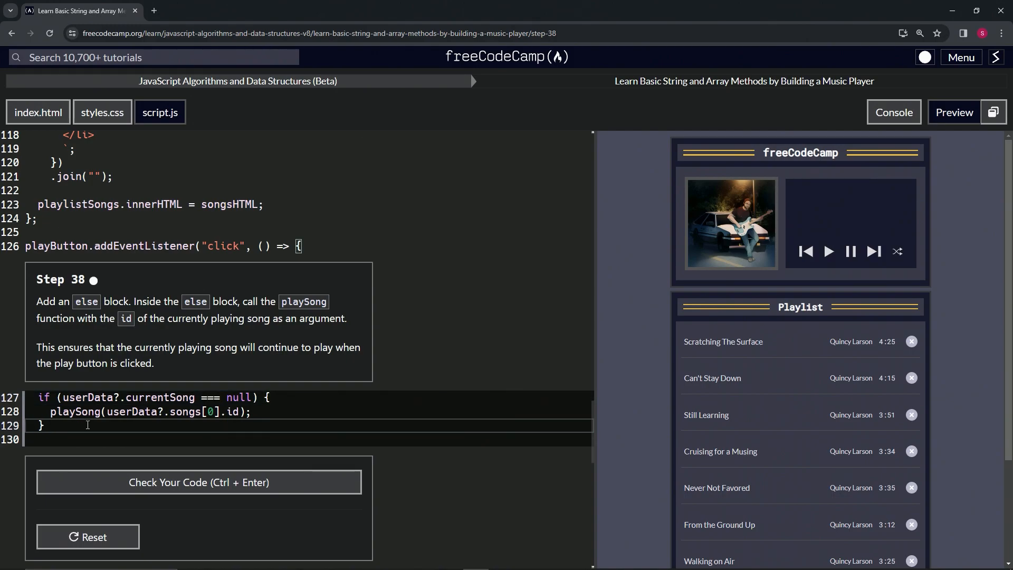
# Step: Write else { playSong(userData?.currentSong.id); } after the if block in script.js
pyautogui.write('else')
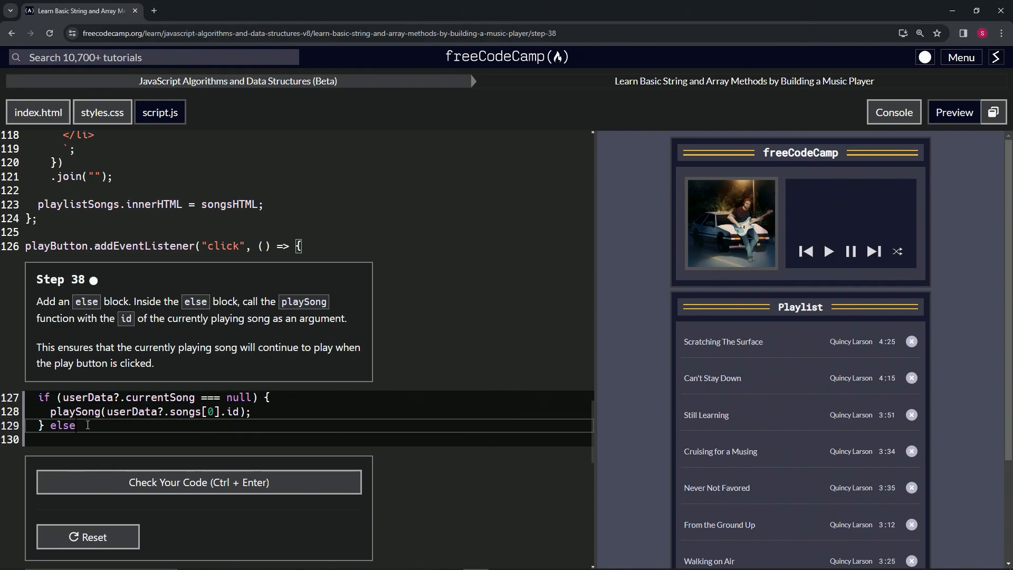
pyautogui.write('{')
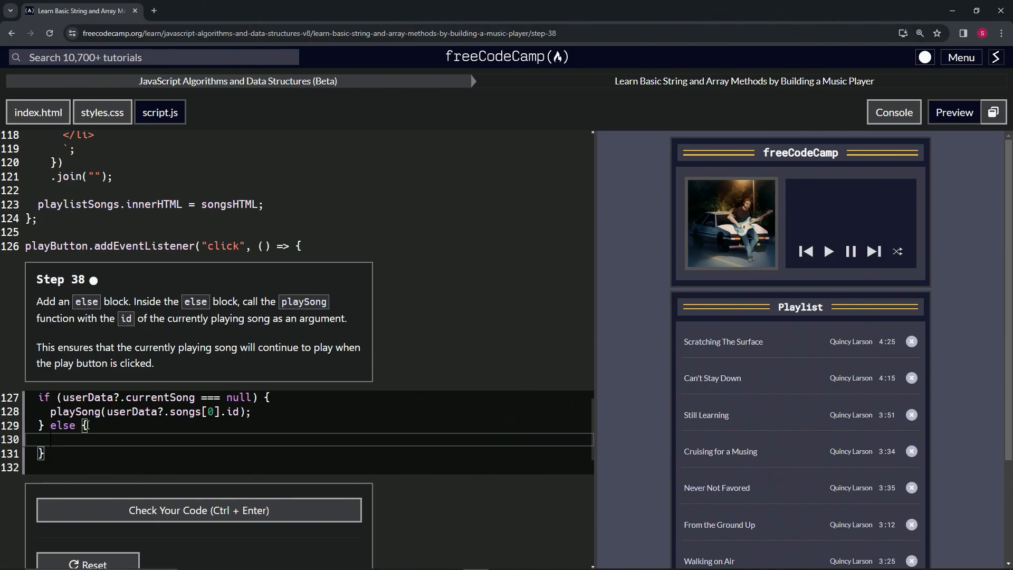
pyautogui.write('plauy')
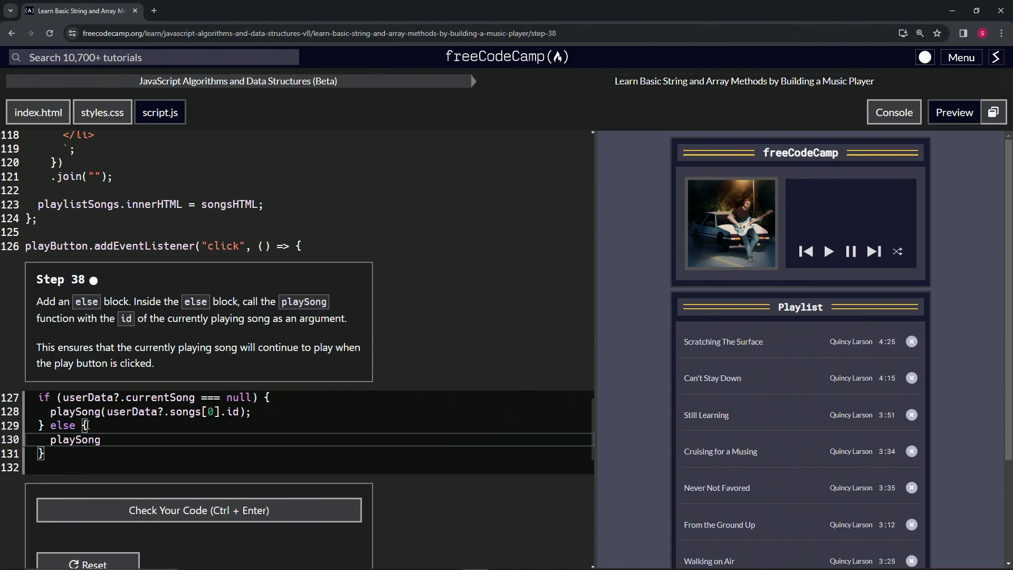
pyautogui.write('( )')
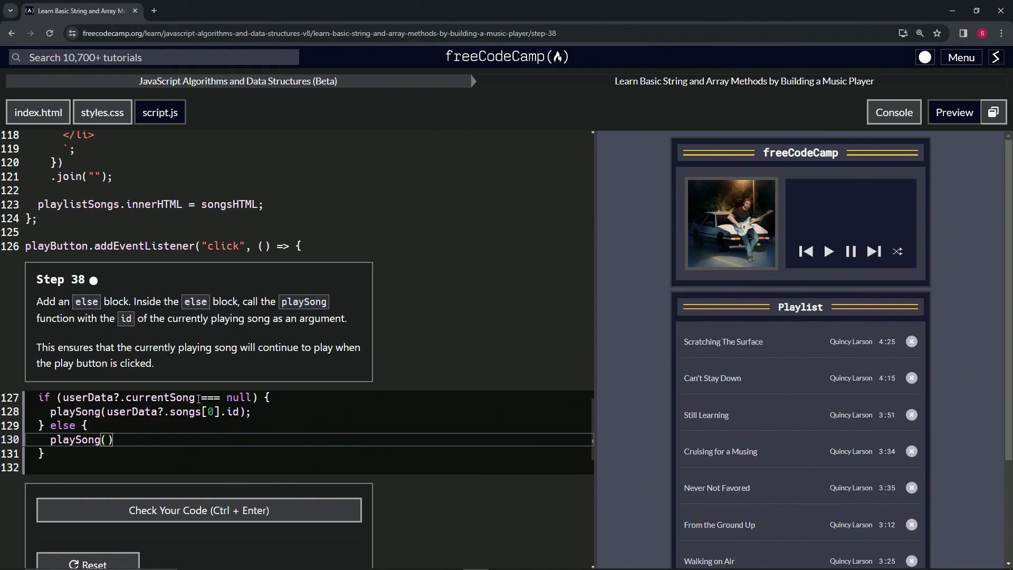
pyautogui.doubleClick(127, 398)
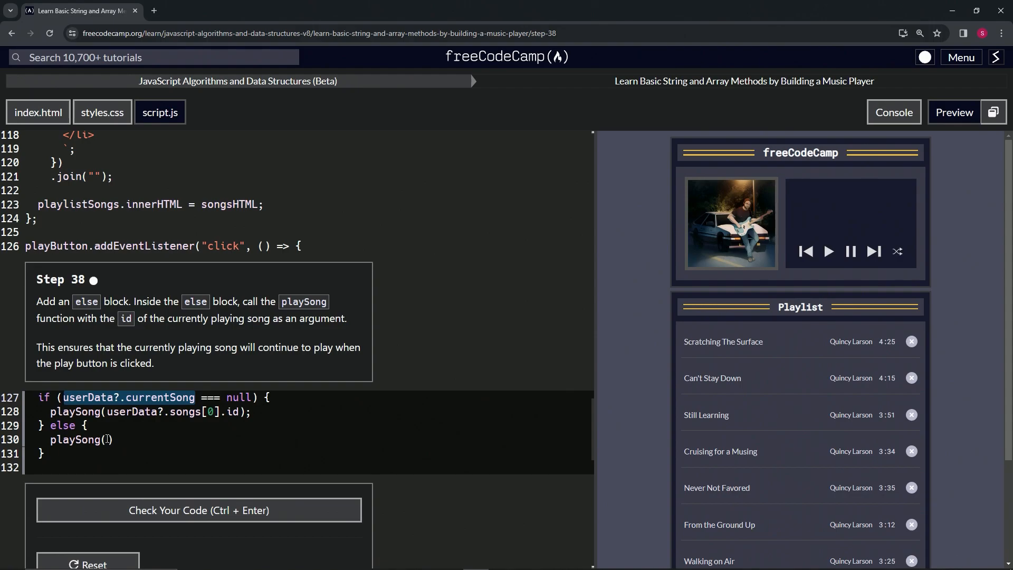
pyautogui.write('userData?.currentSong.id')
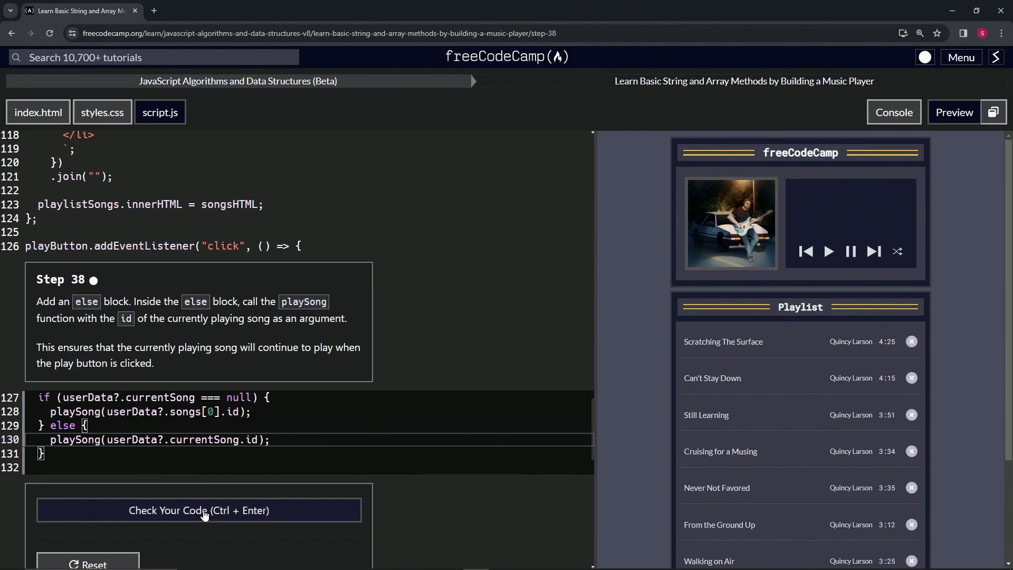
# Step: Check the Step 38 code, submit it, and advance to Step 39
pyautogui.click(198, 510)
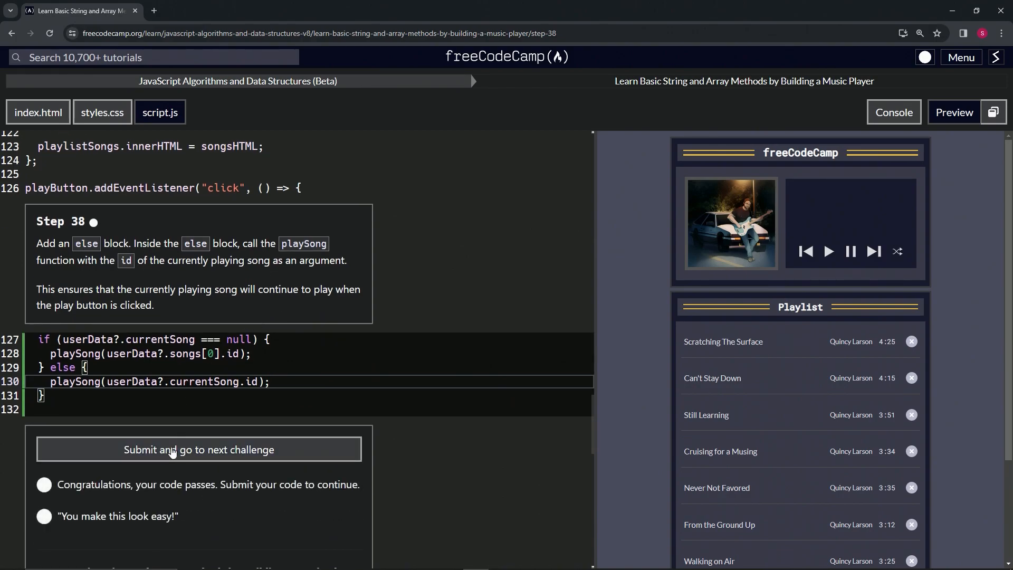
pyautogui.click(198, 449)
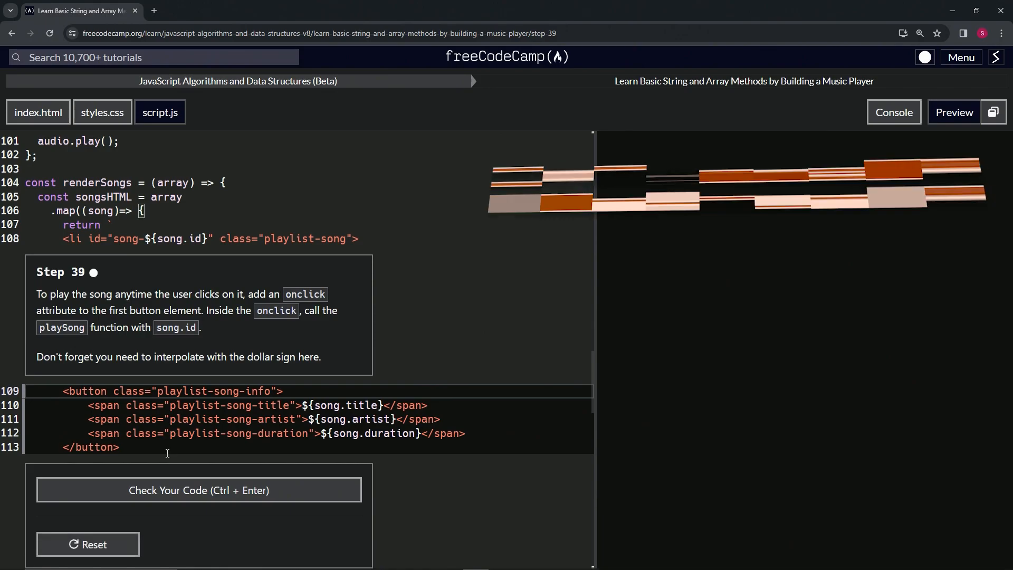